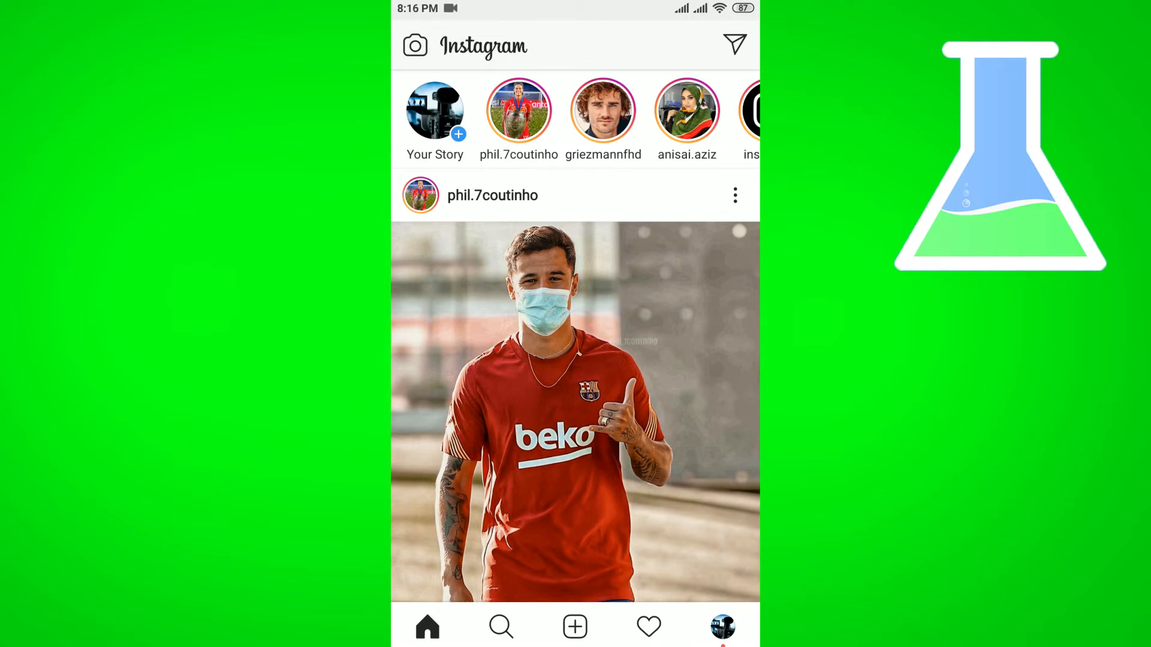
- Go from the home feed to the videoservicebd profile page
{"action": "scroll", "scroll_direction": "down", "scroll_amount": 3}
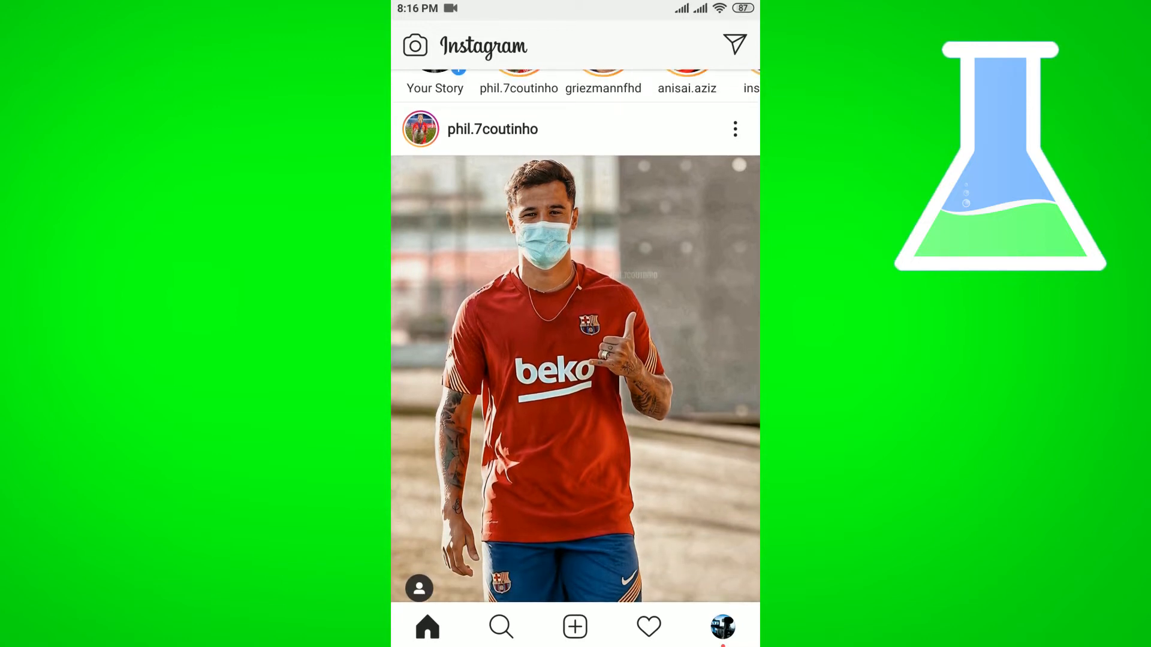
{"action": "left_click", "coordinate": [721, 627]}
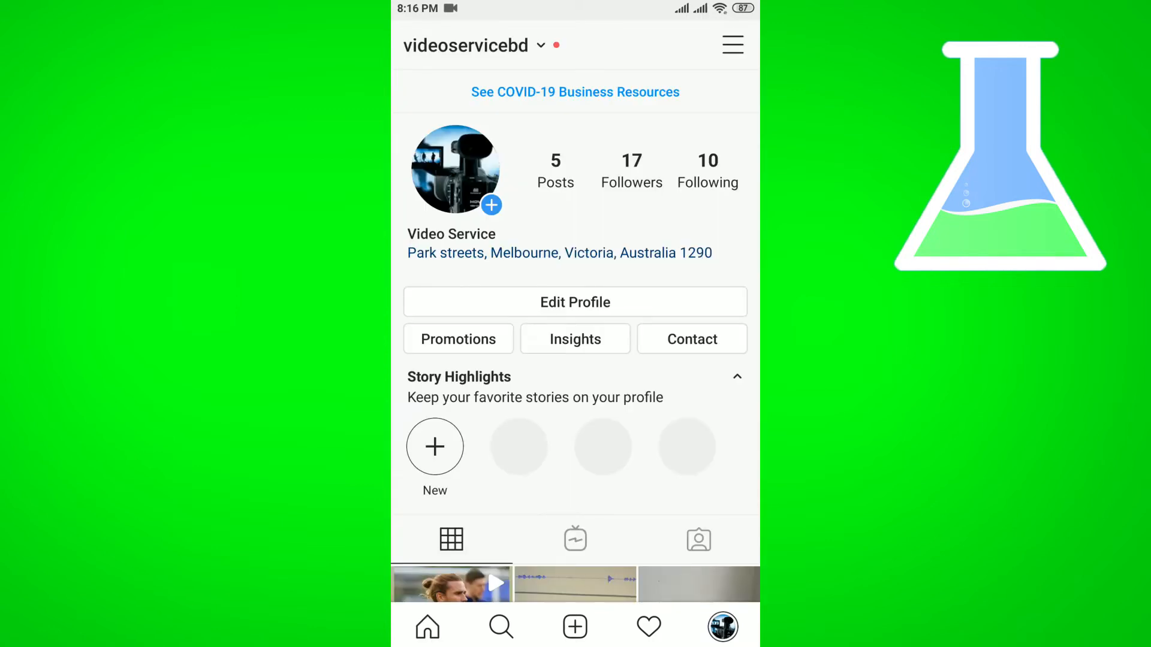
- Reach the Account settings page through the profile side menu and Settings
{"action": "left_click", "coordinate": [732, 44]}
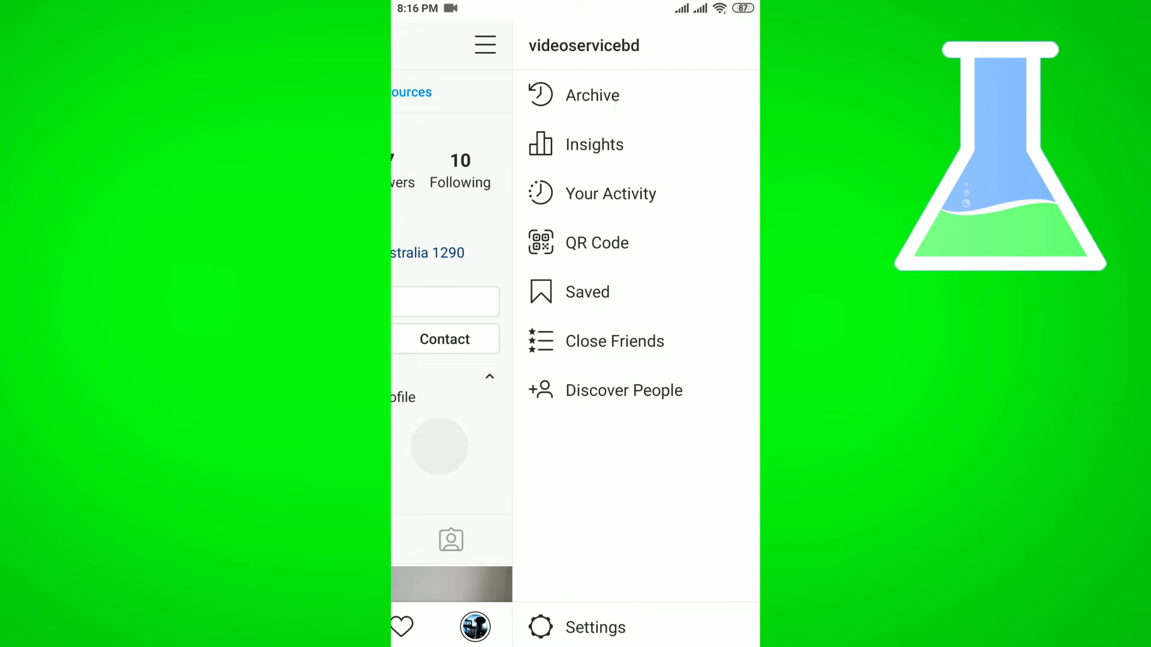
{"action": "left_click", "coordinate": [596, 627]}
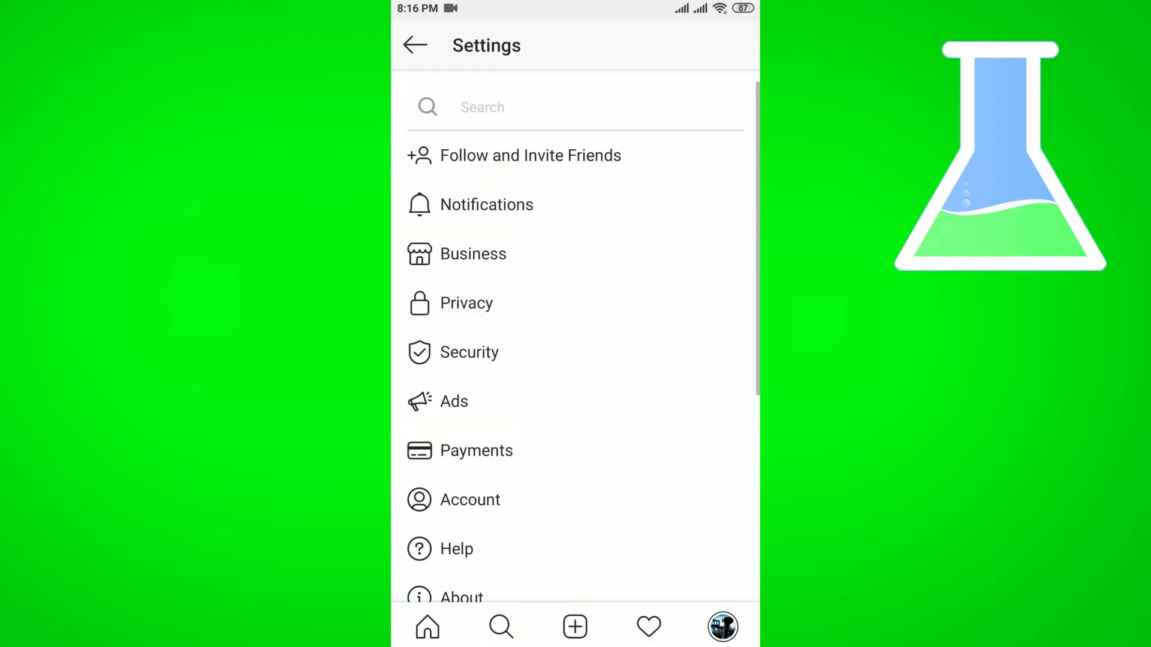
{"action": "left_click", "coordinate": [469, 500]}
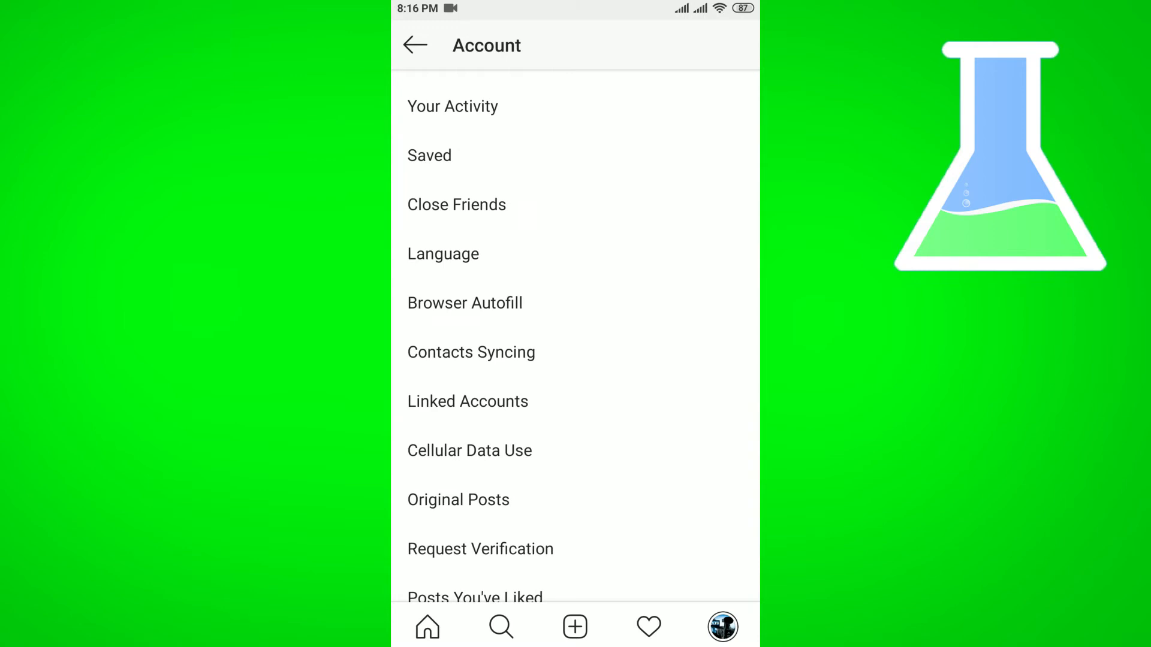
{"action": "left_click", "coordinate": [467, 400]}
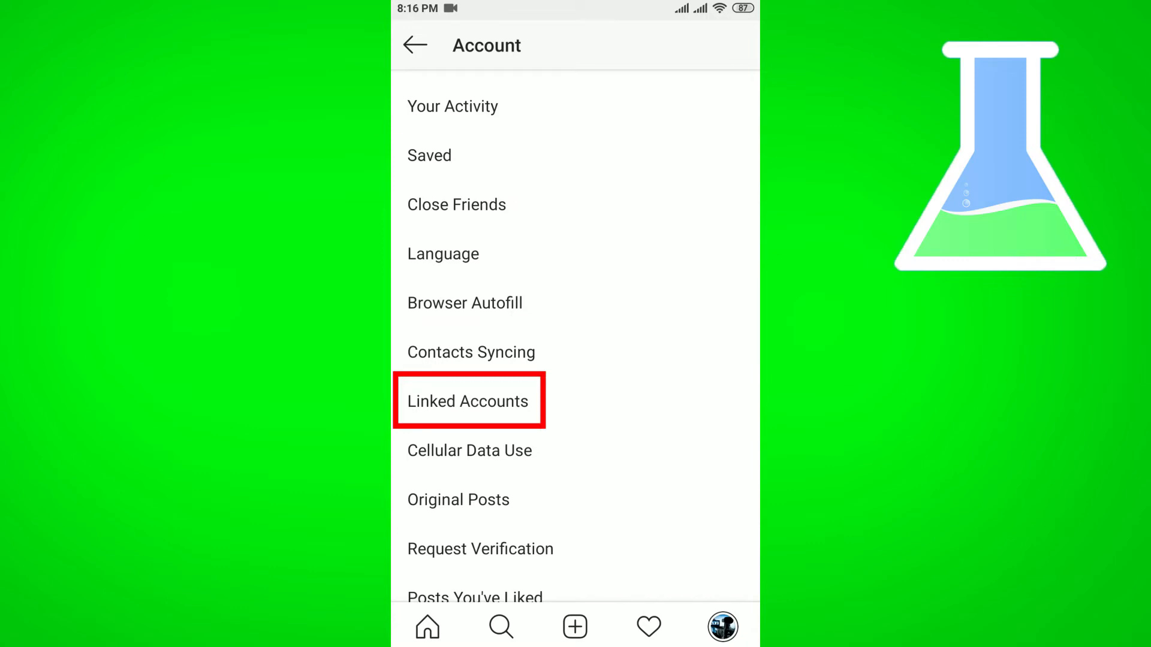
- Go into Linked Accounts and the Facebook Options for the linked page
{"action": "left_click", "coordinate": [468, 401]}
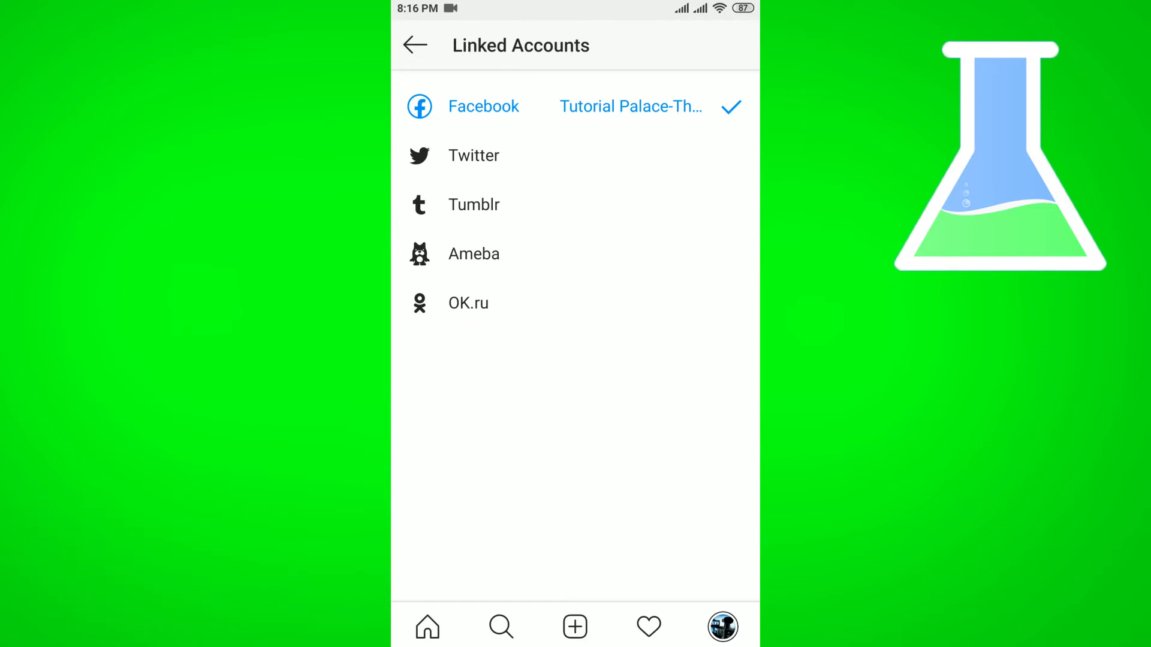
{"action": "left_click", "coordinate": [483, 107]}
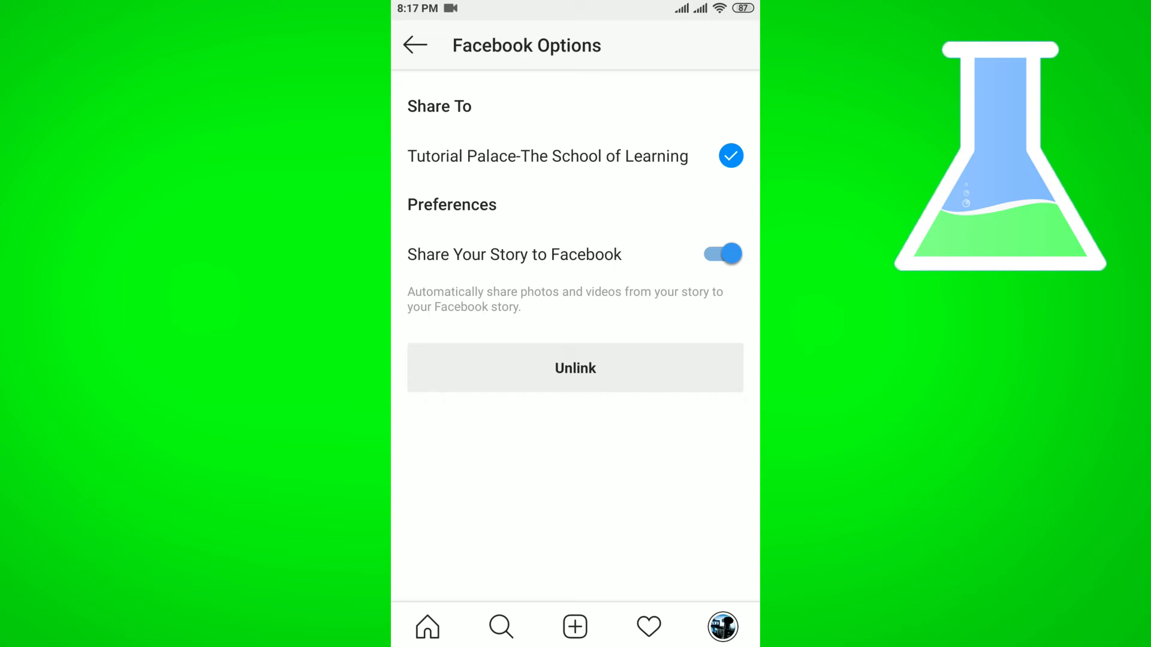
- Start unlinking Facebook, bringing up the unlink confirmation
{"action": "left_click", "coordinate": [574, 368]}
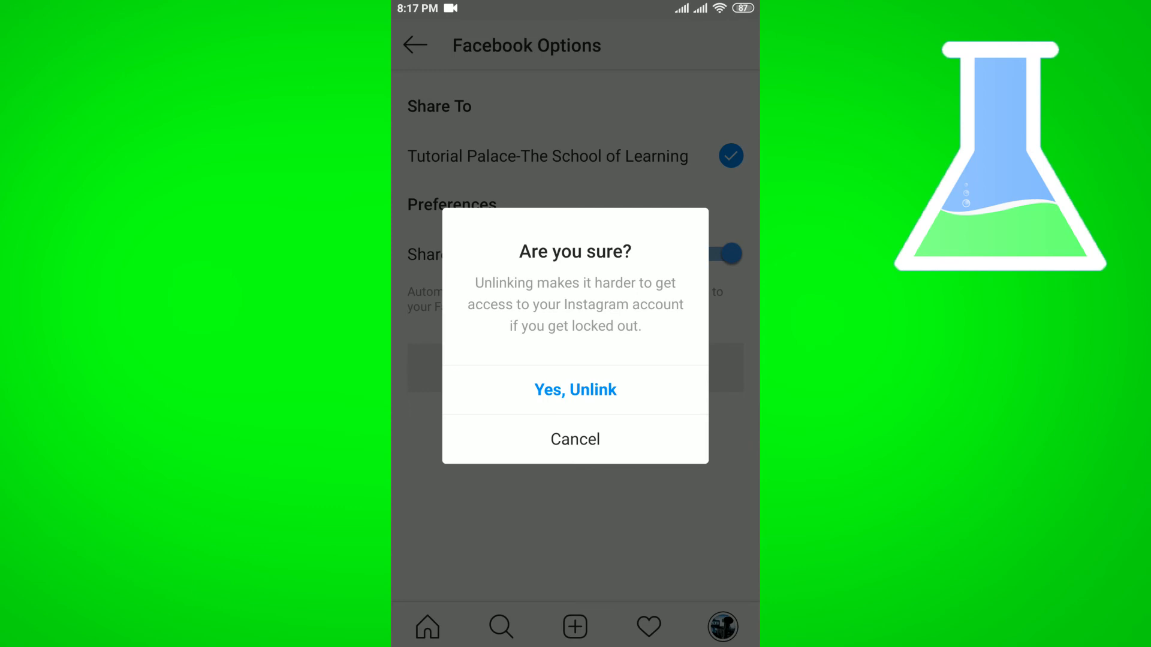
- Confirm Yes, Unlink so Facebook shows no connected page
{"action": "left_click", "coordinate": [576, 389]}
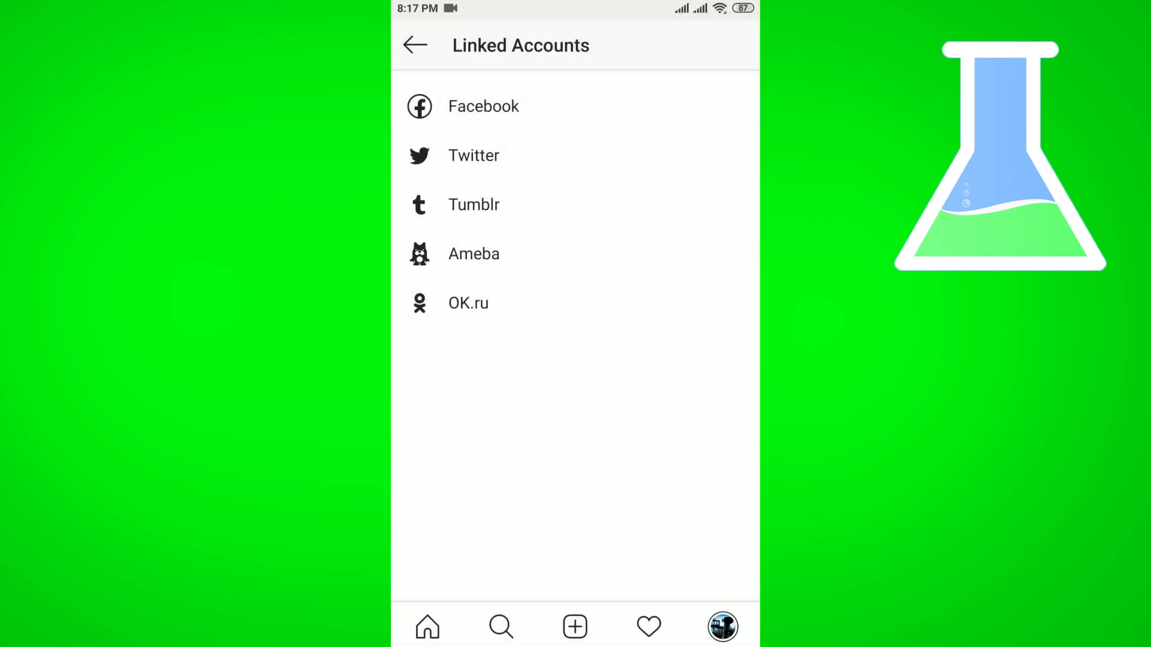